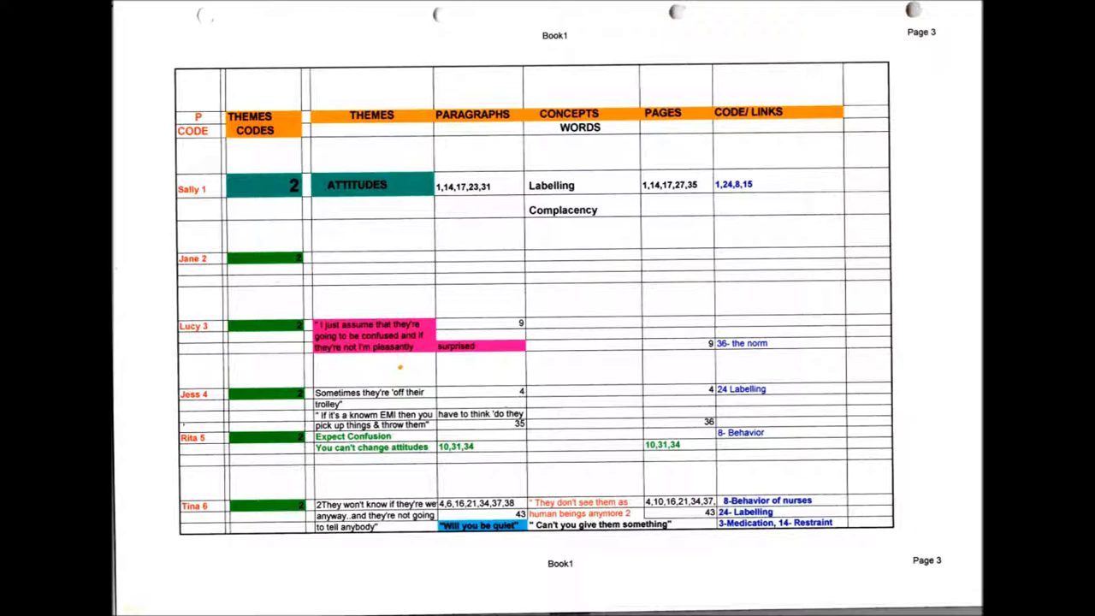
{"action": "scroll", "scroll_direction": "down", "scroll_amount": 3}
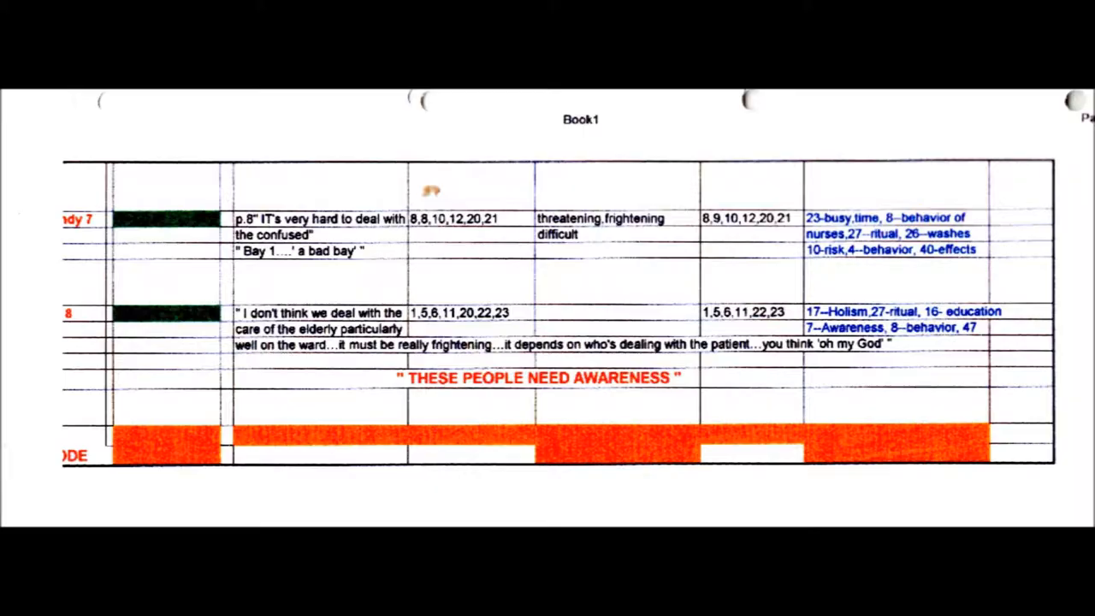